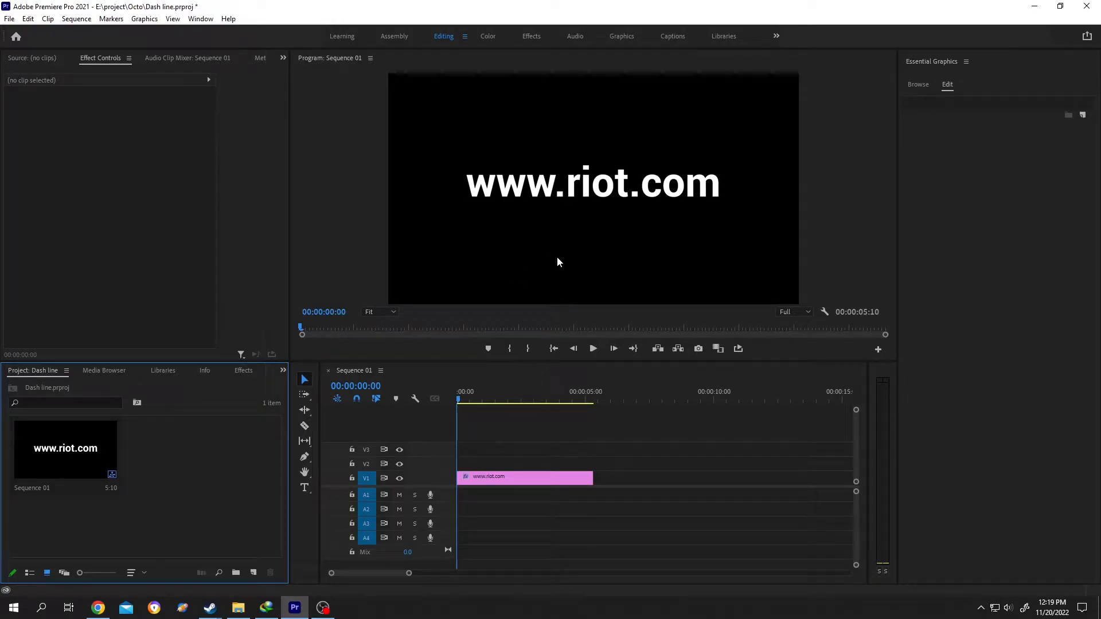
mouse_move(543, 237)
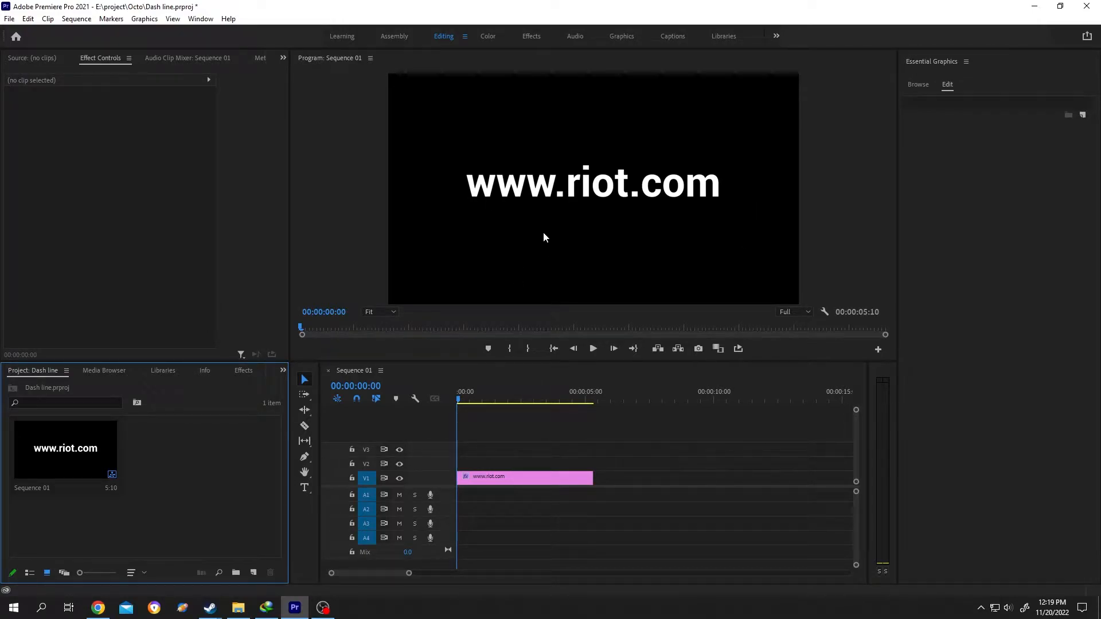
mouse_move(453, 213)
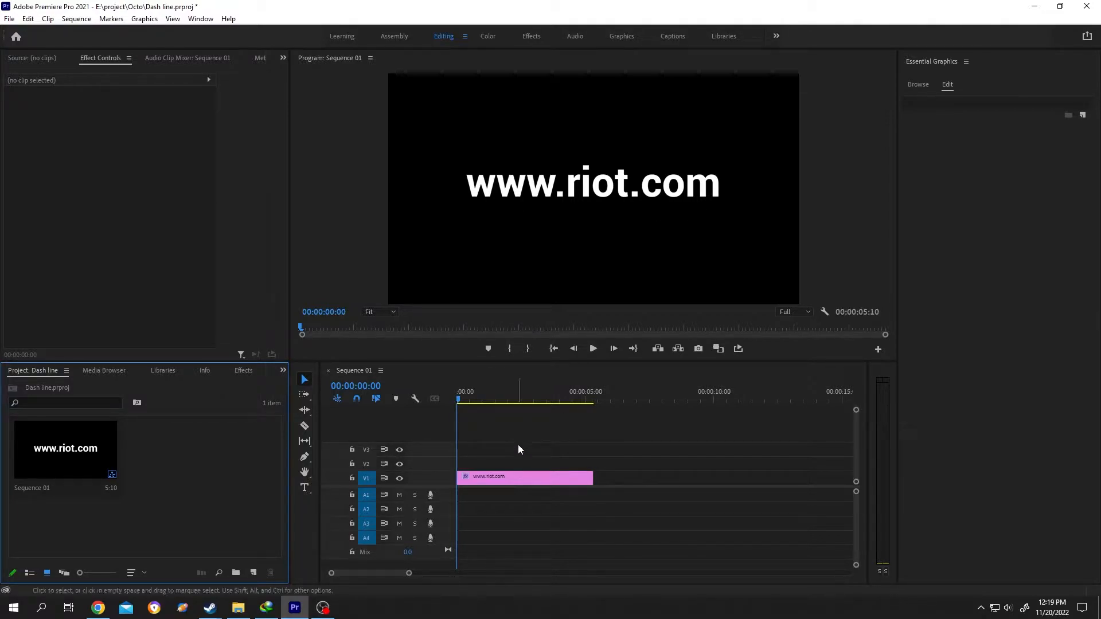
mouse_move(305, 457)
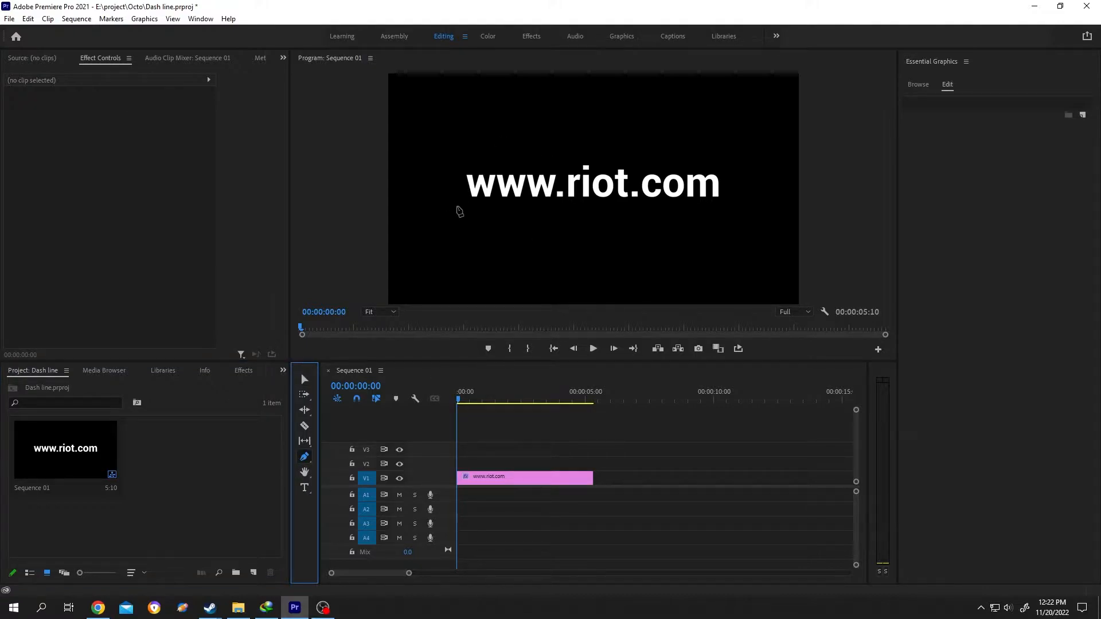
click(525, 477)
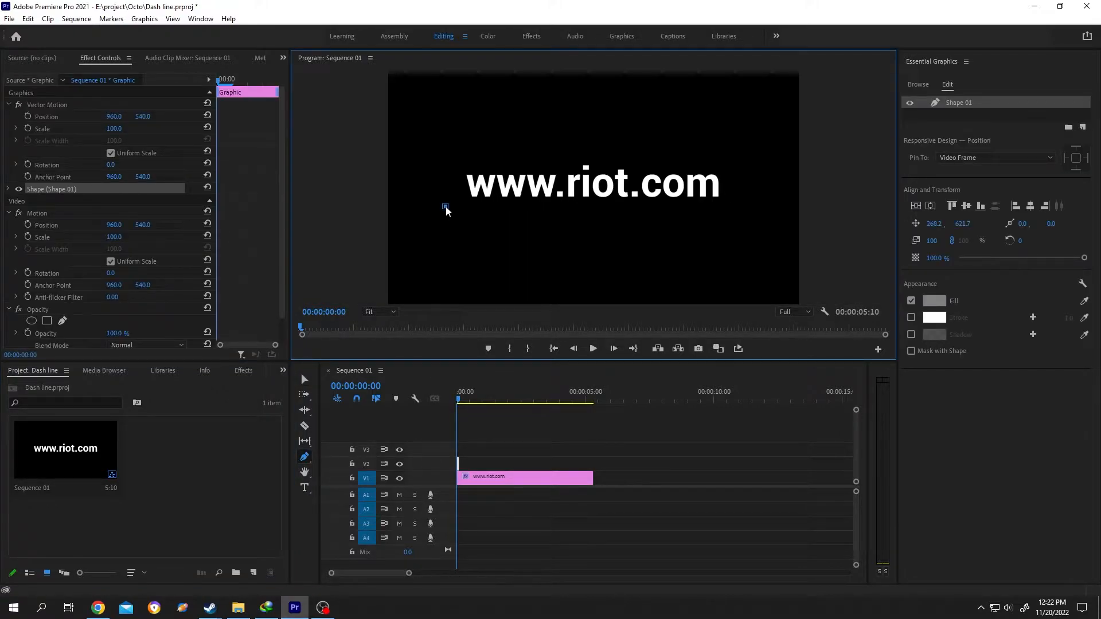
drag(446, 206, 730, 206)
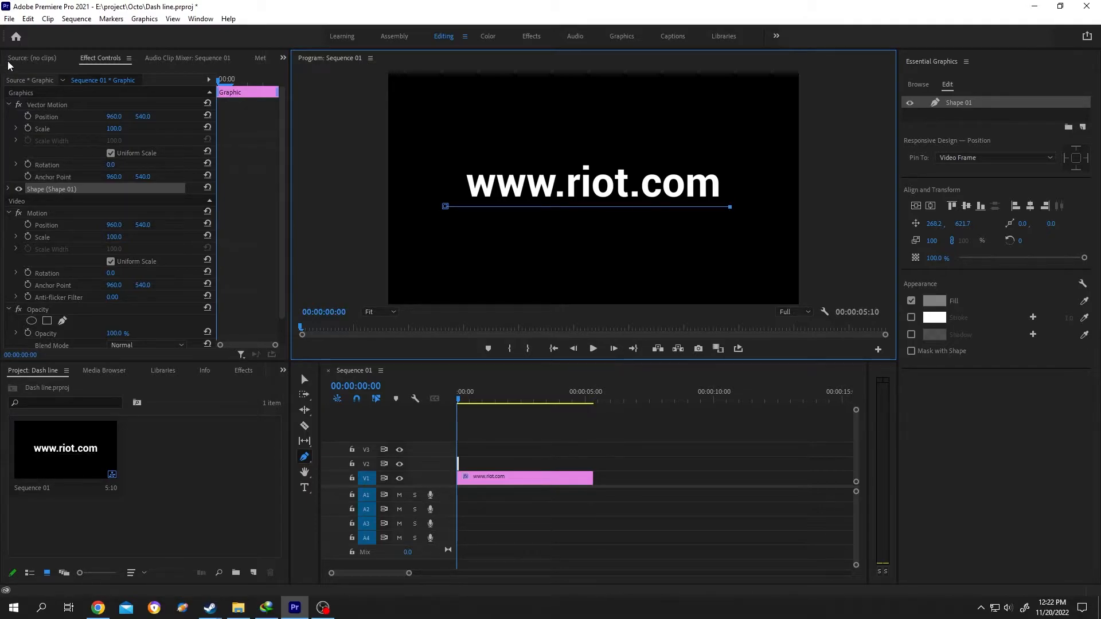
Turn off the line's fill, giving it a white stroke of width 16
click(371, 57)
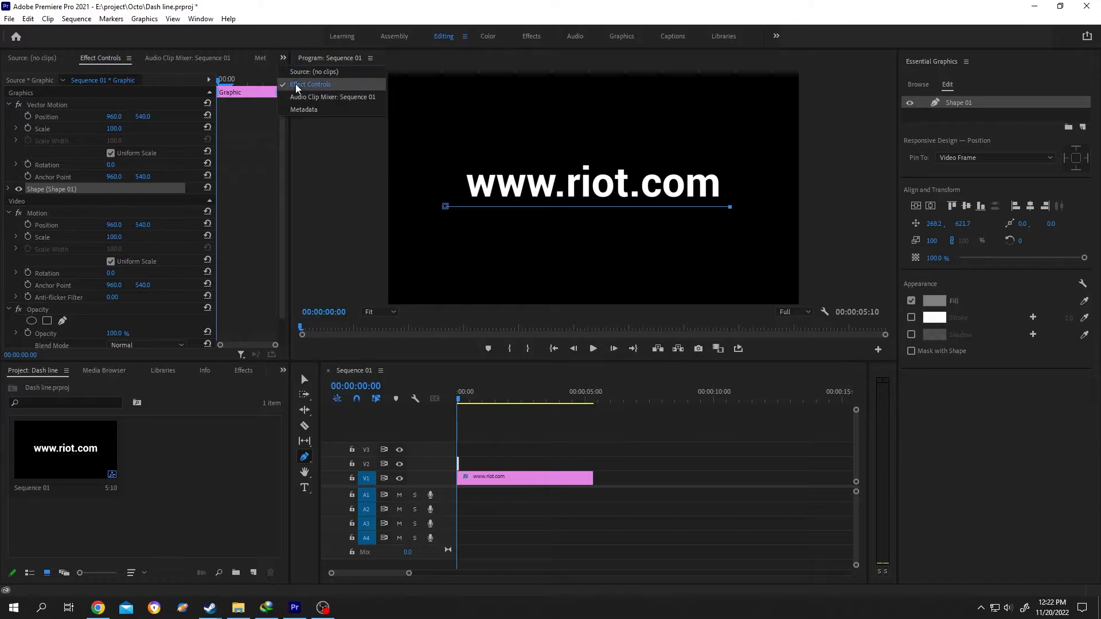
click(309, 84)
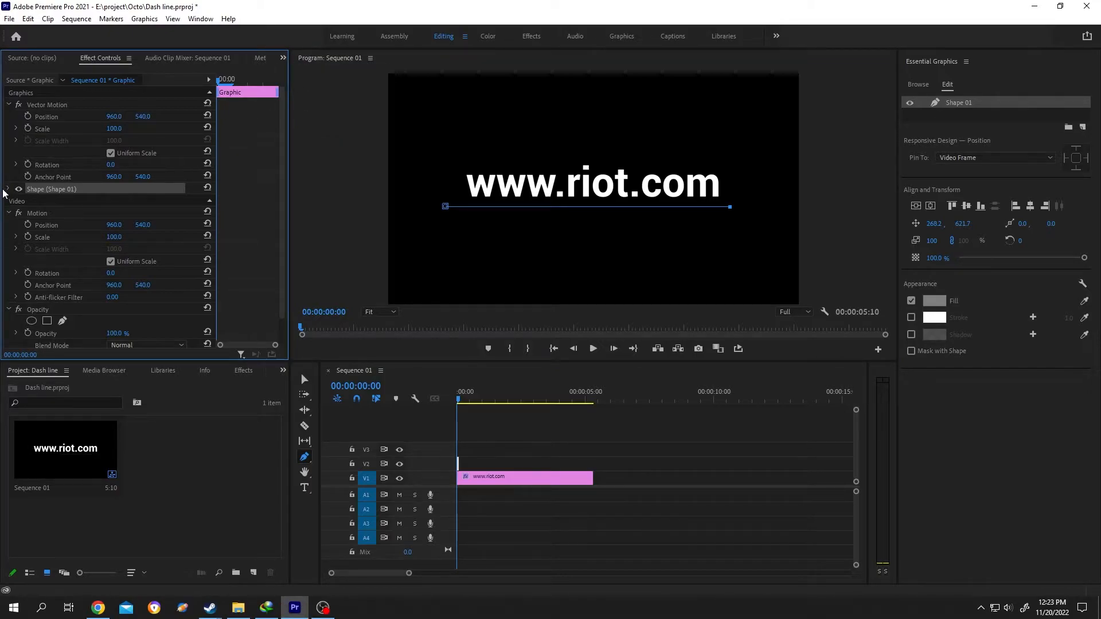
click(7, 189)
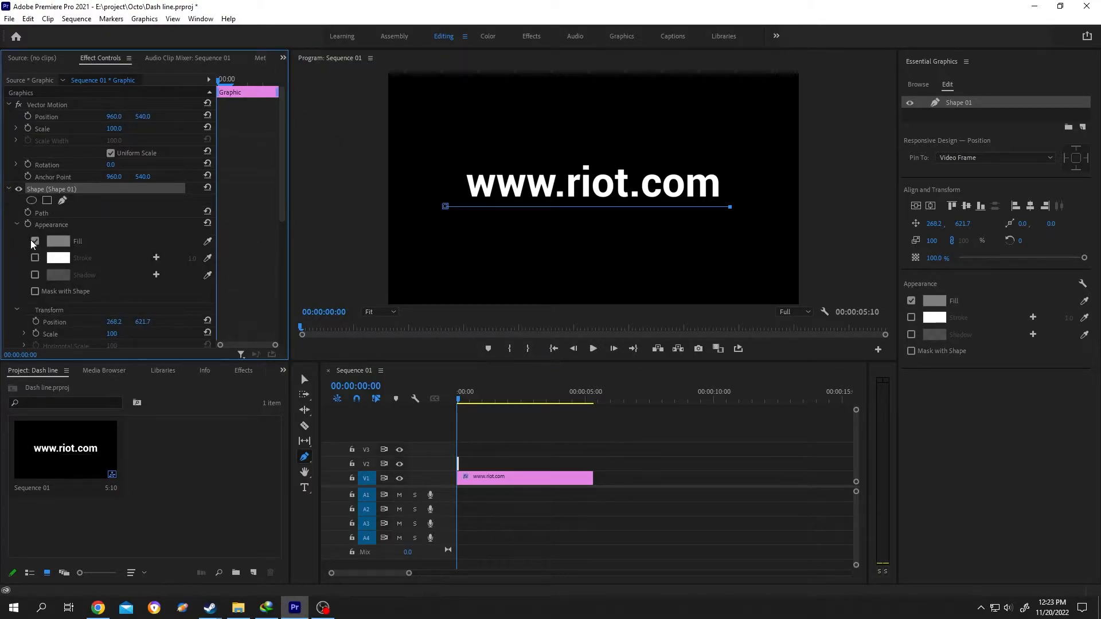
click(35, 258)
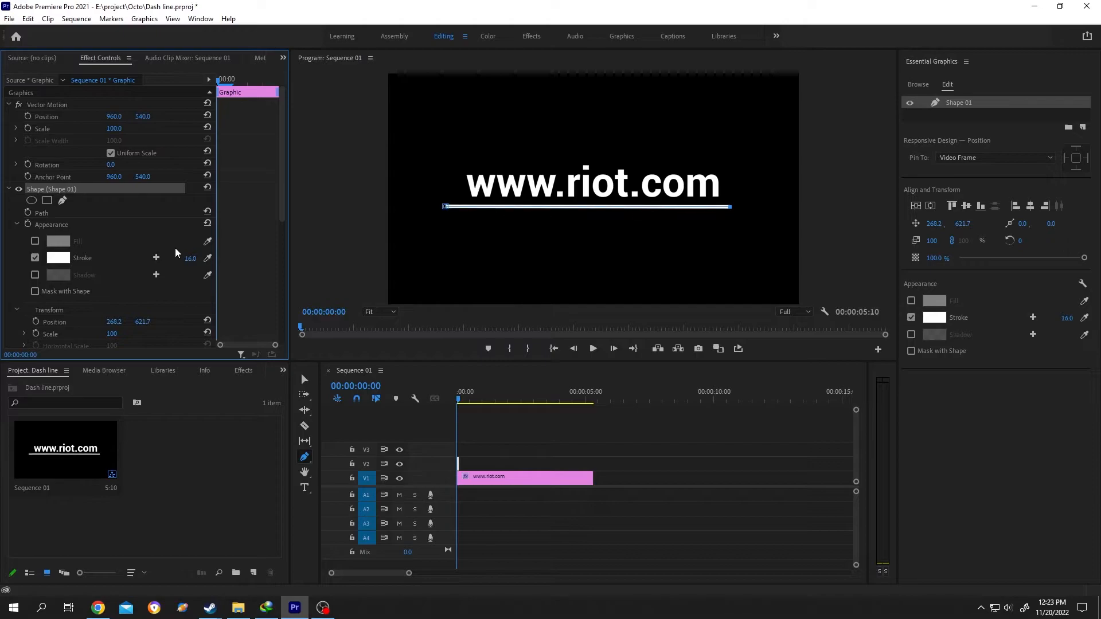
click(243, 370)
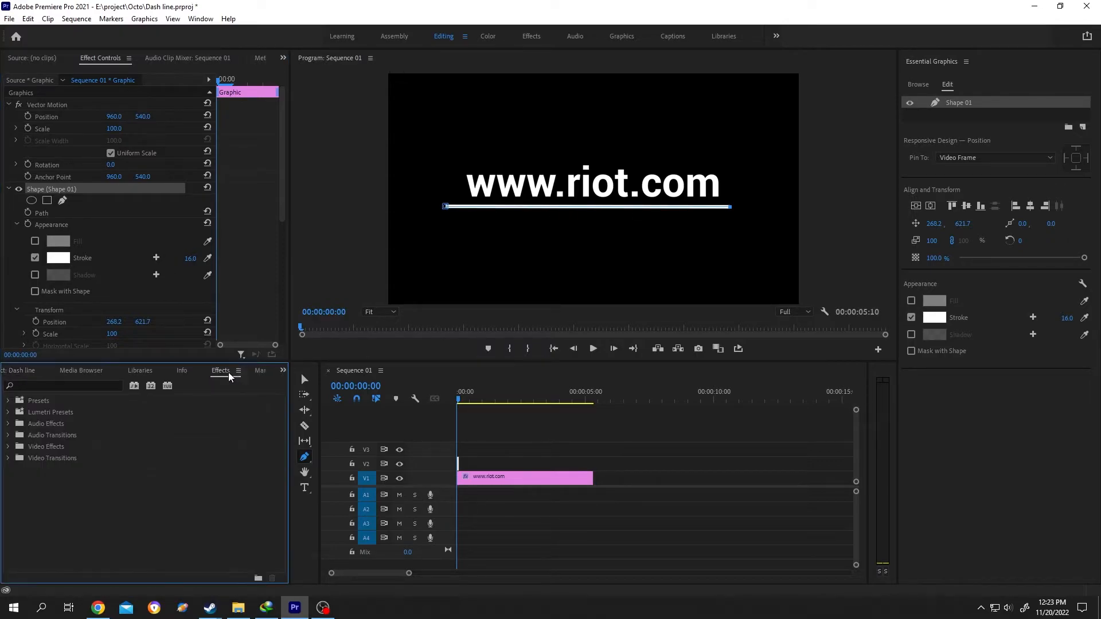
Search the Effects panel for 'ven' to find Venetian Blinds for the line graphic
click(243, 370)
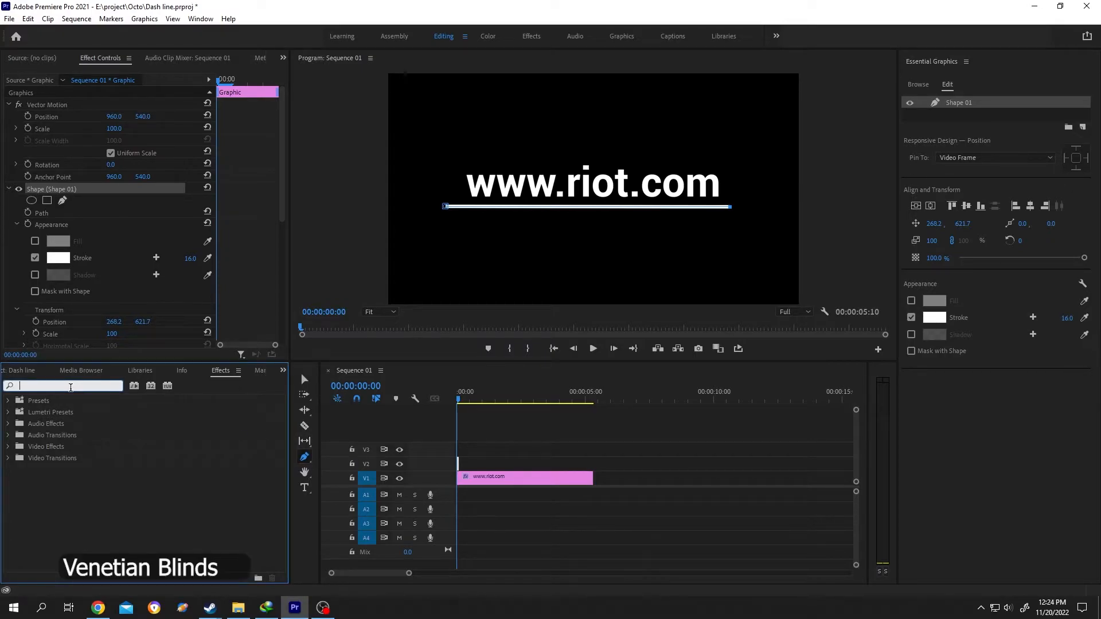
text(venetian blinds)
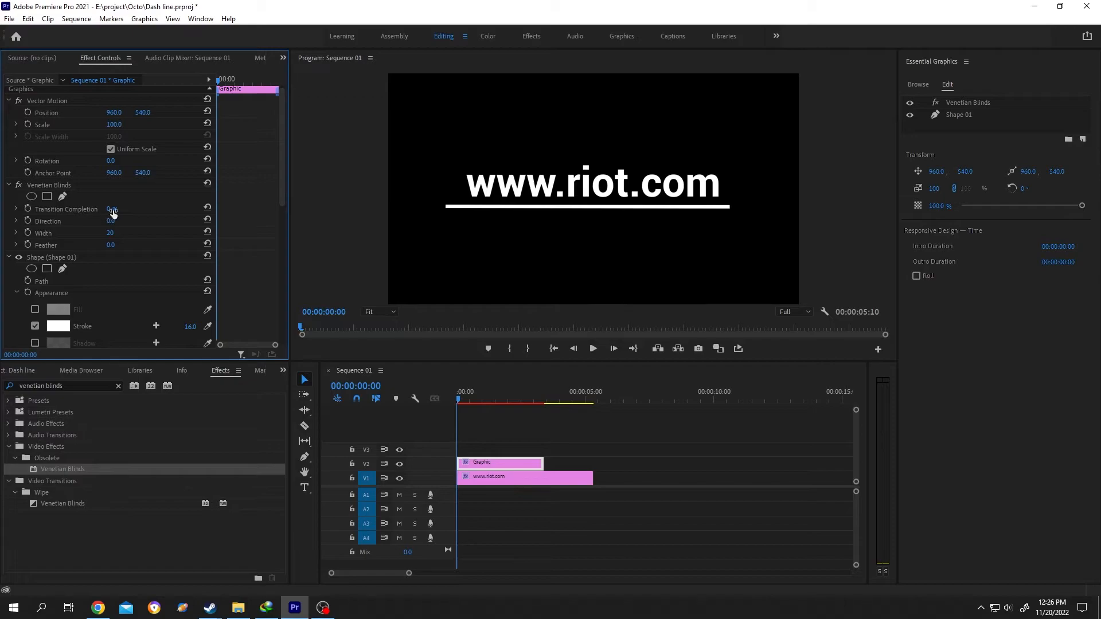
Set Venetian Blinds Transition Completion to 50% and stripe Width to 65
drag(113, 208, 123, 209)
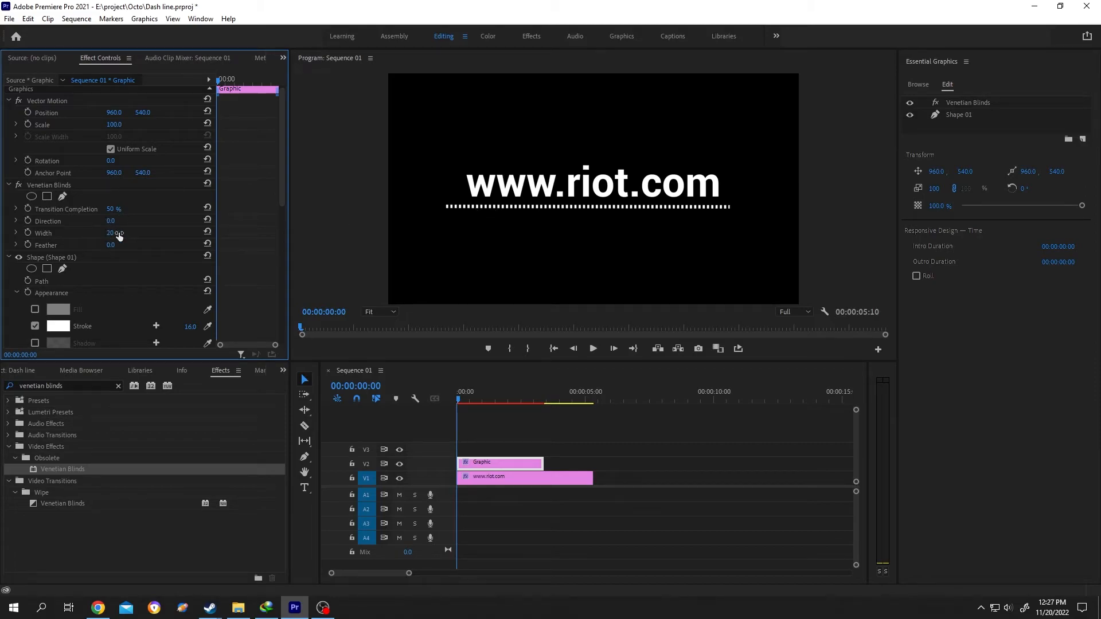
drag(113, 232, 116, 233)
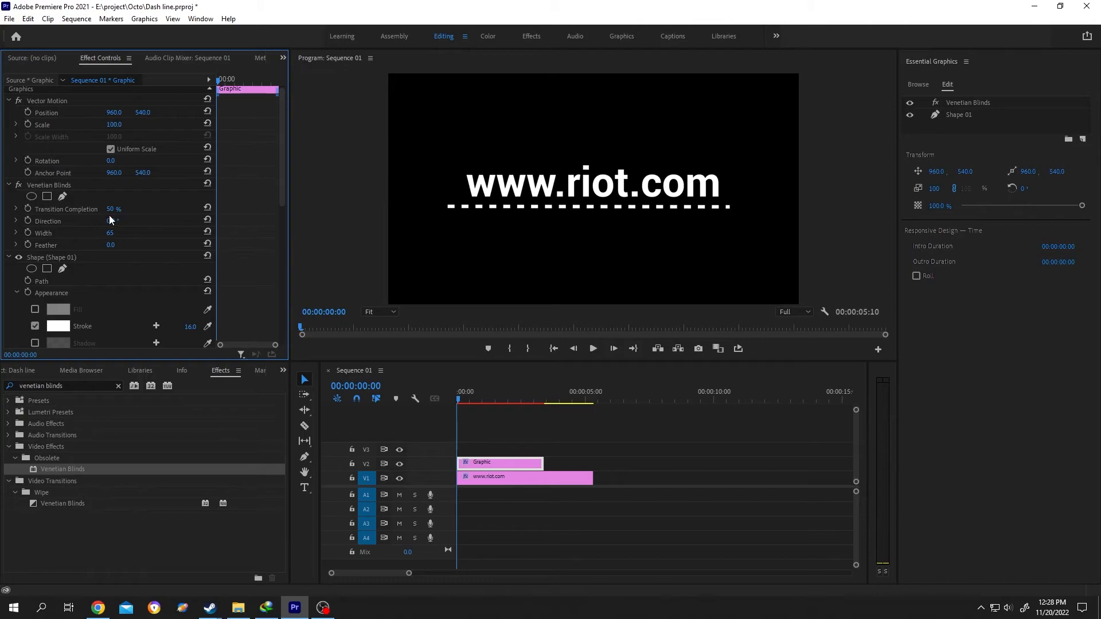
drag(110, 220, 116, 220)
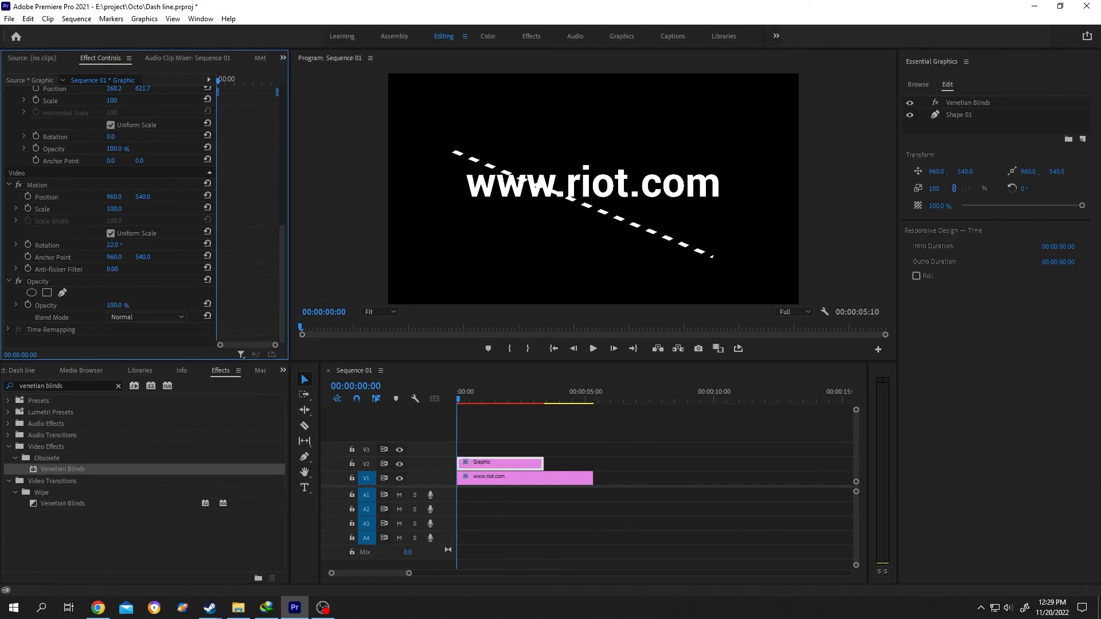
Scrub Motion Rotation to a negative angle so the dashes rise across the title
drag(114, 244, 116, 244)
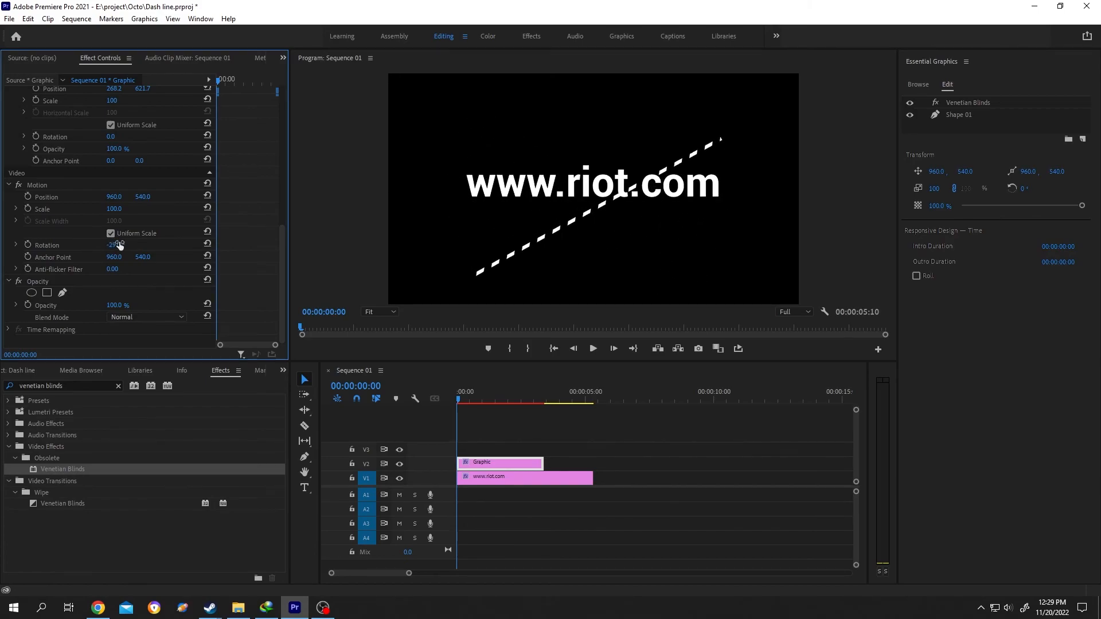